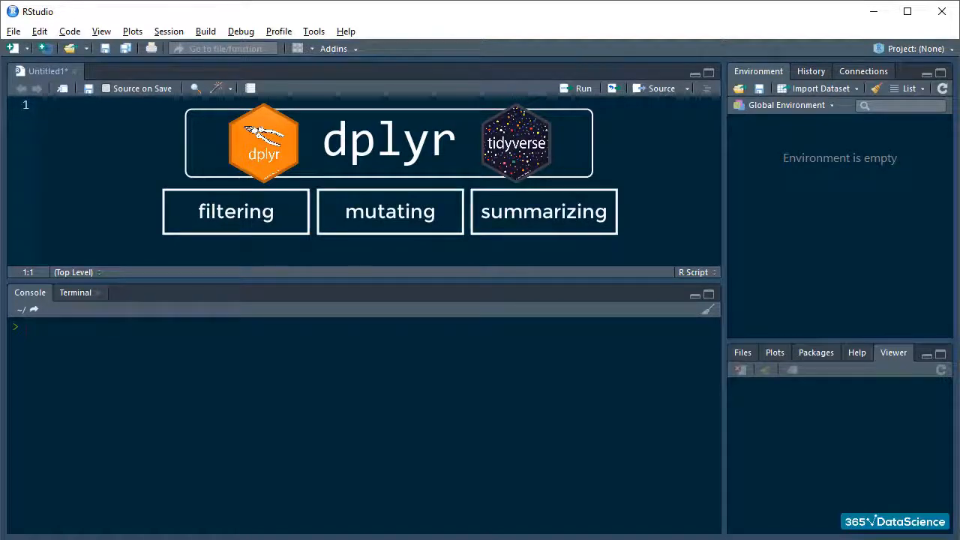
Step: Load tidyverse, assign starwars to star and print it as 87 rows of 13 variables
{"action": "type", "text": "1"}
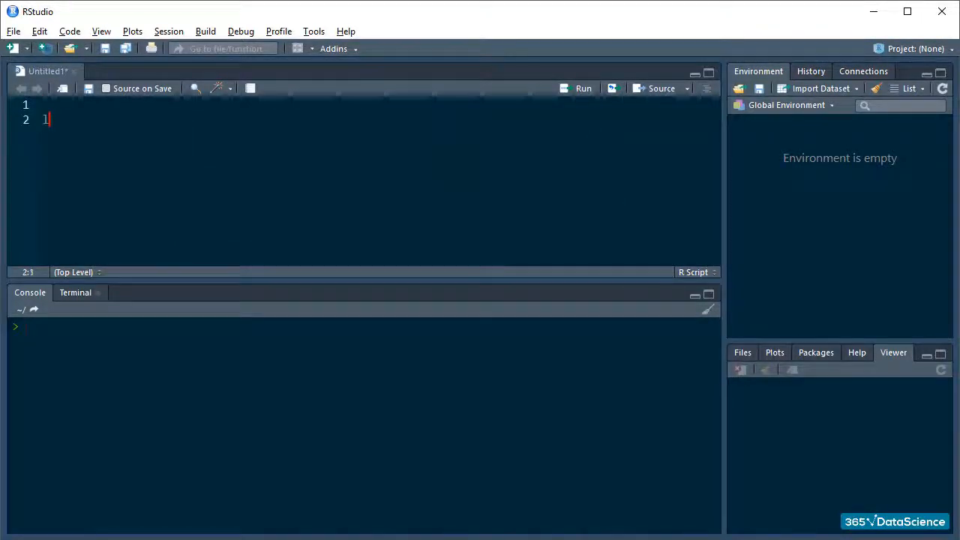
{"action": "type", "text": "library(tidyverse"}
{"action": "type", "text": "star <- starwars"}
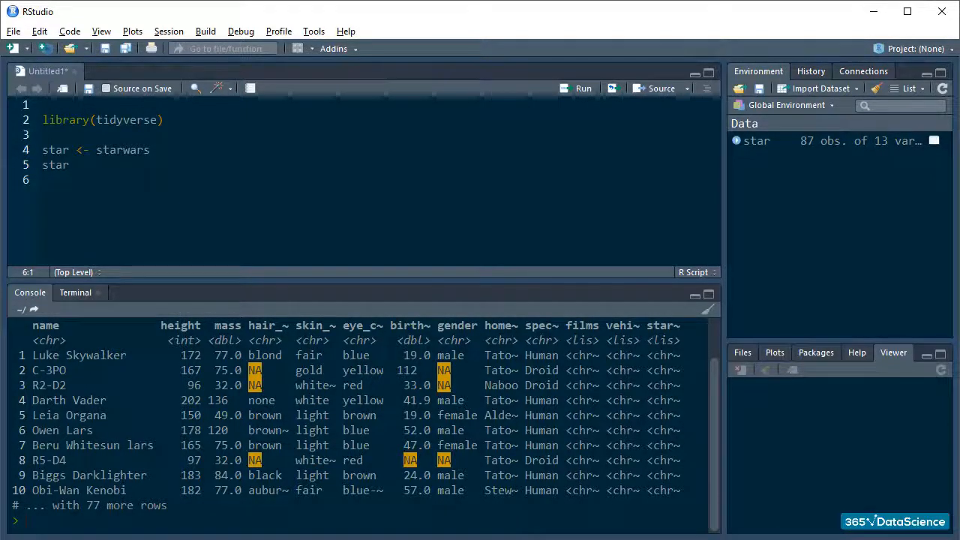
Step: Run View(star) to browse the 87-row table, then return to the Untitled1 script
{"action": "type", "text": "View"}
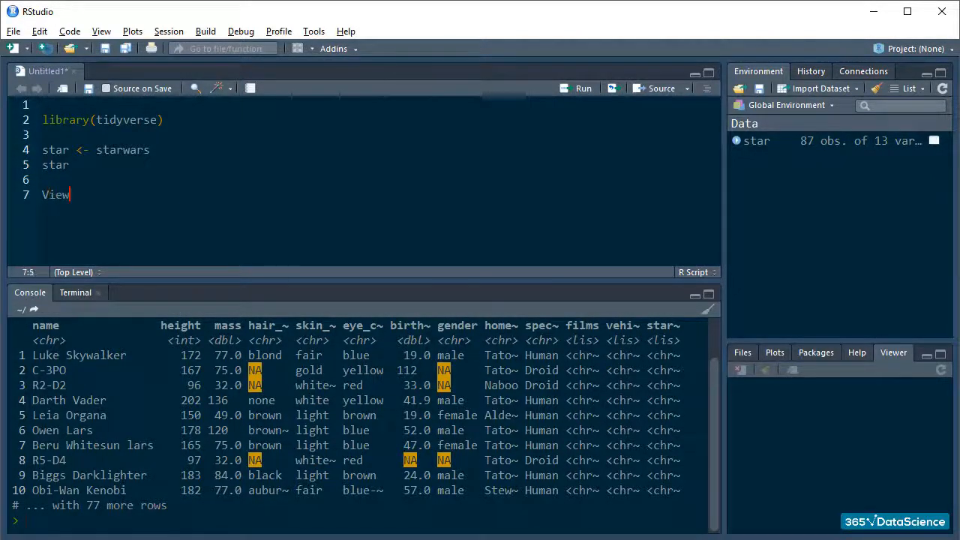
{"action": "left_click", "coordinate": [582, 88]}
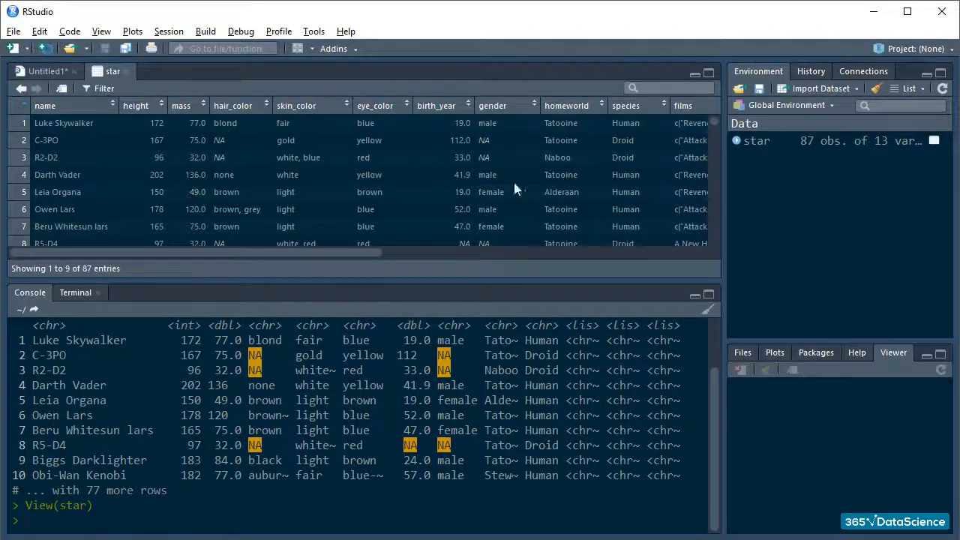
{"action": "scroll", "scroll_direction": "down", "scroll_amount": 3}
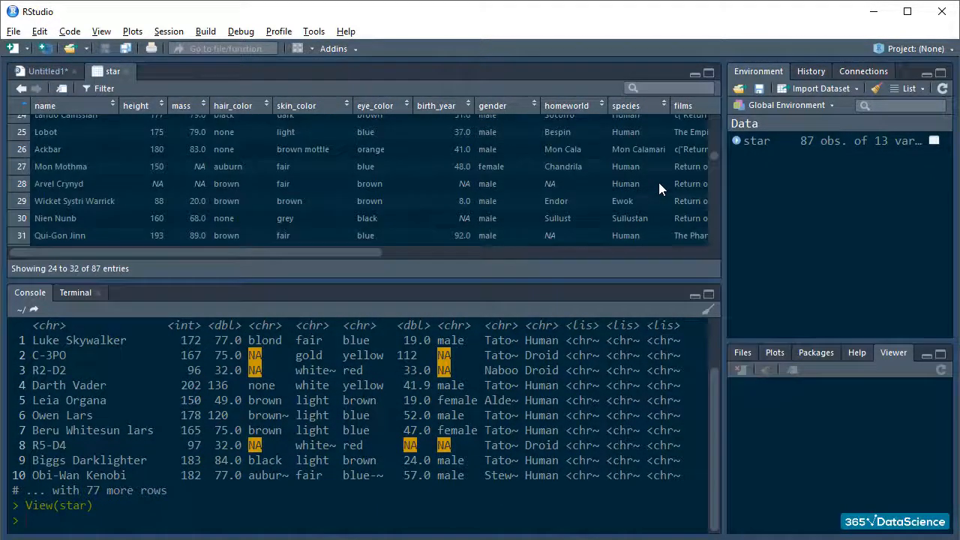
{"action": "scroll", "scroll_direction": "down", "scroll_amount": 3}
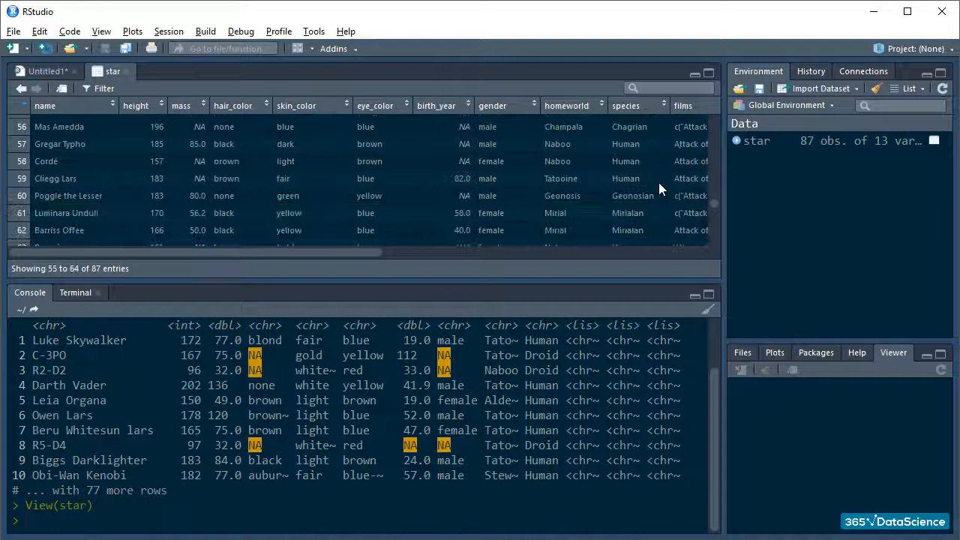
{"action": "left_click", "coordinate": [43, 71]}
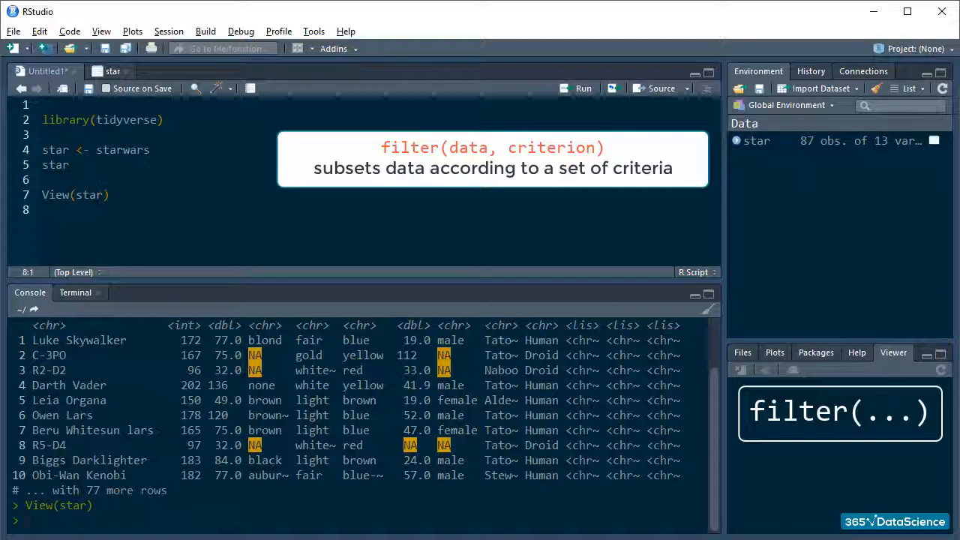
Step: Filter star to species "Droid", then to droids whose homeworld is "Tatooine"
{"action": "type", "text": "filter(r"}
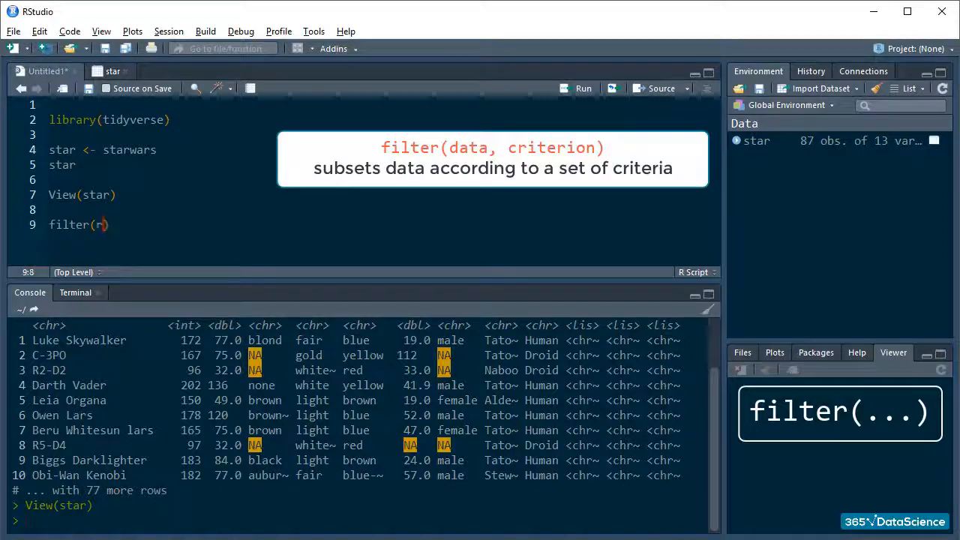
{"action": "type", "text": "star, species == \"Droid"}
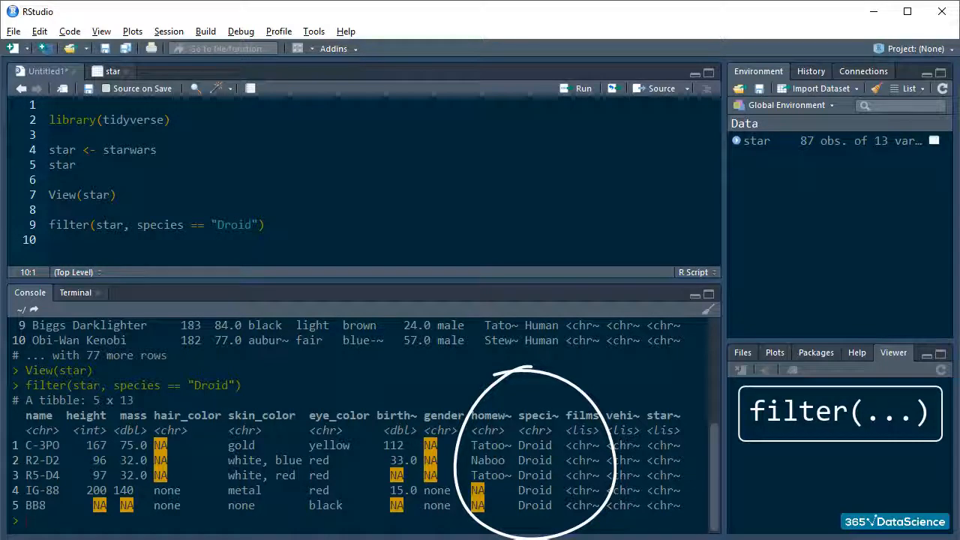
{"action": "type", "text": "filter(star, species == \"Droid\", homeworld"}
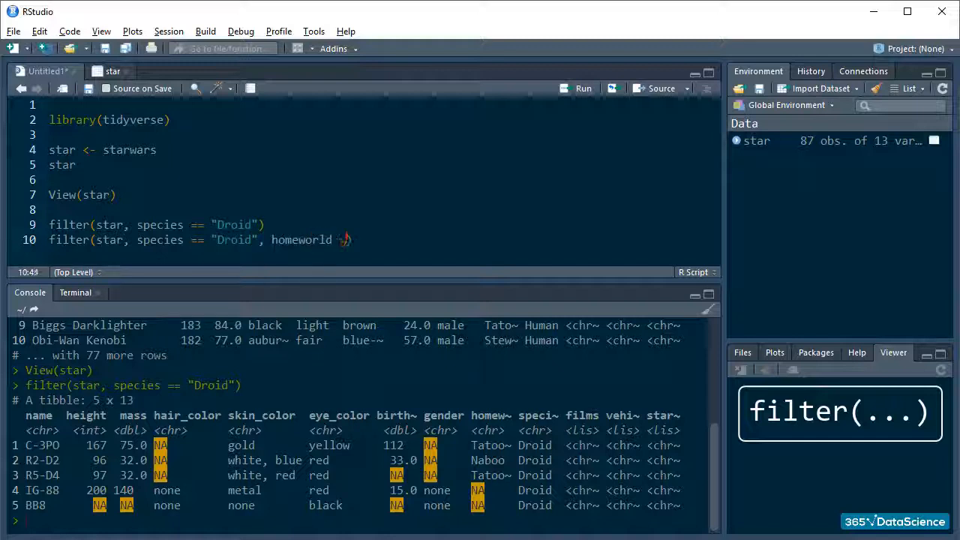
{"action": "type", "text": "== \"Tatot\""}
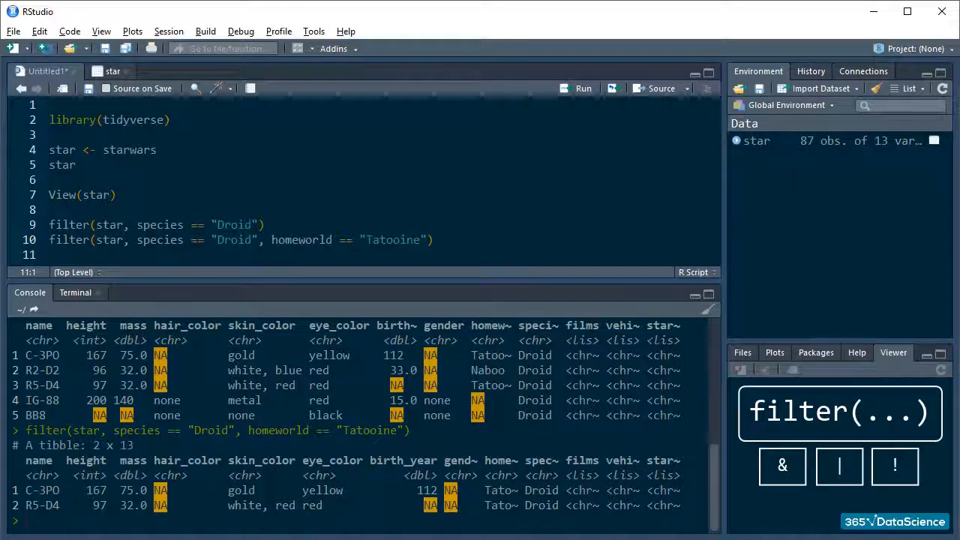
Step: Run a filter for red, yellow or orange eye_color among Humans, returning Darth Vader and Palpatine
{"action": "type", "text": "filter(star, eye_color == \"red\" | eye_color == \"yellow"}
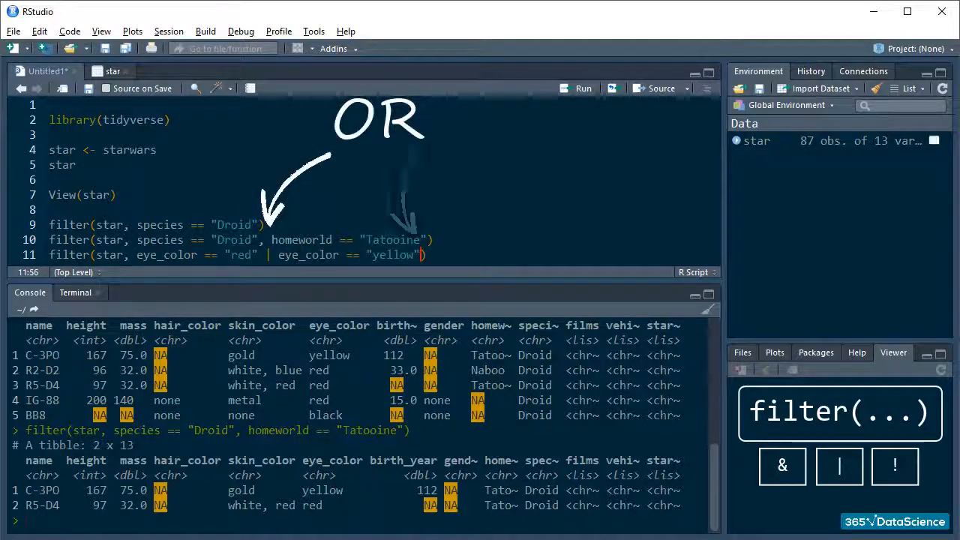
{"action": "type", "text": "| eye_color == \"orange\","}
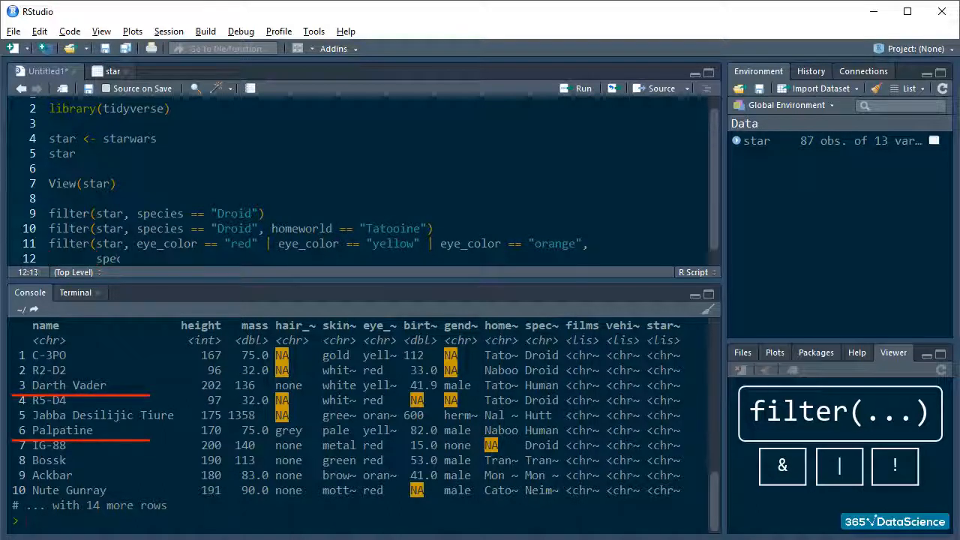
{"action": "type", "text": "species == \"Human\")"}
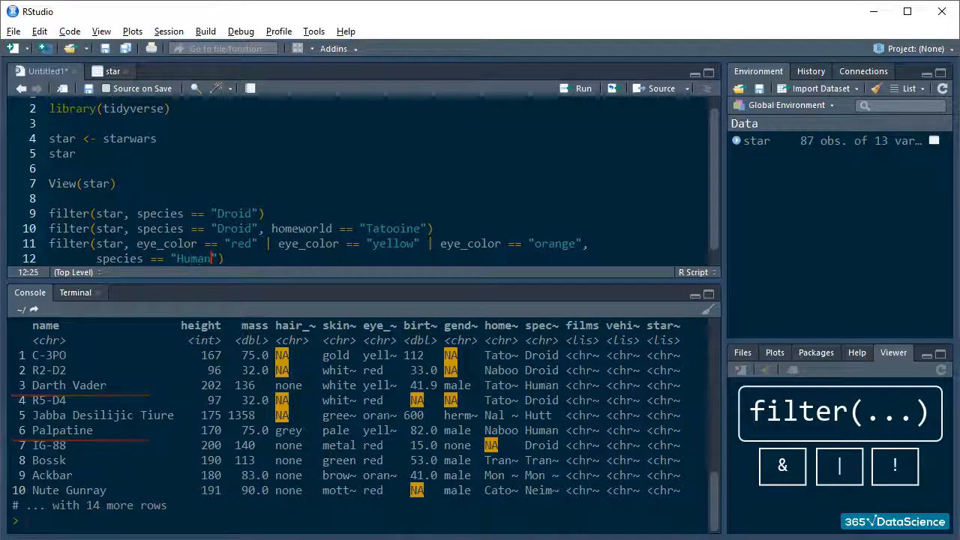
{"action": "left_click", "coordinate": [583, 88]}
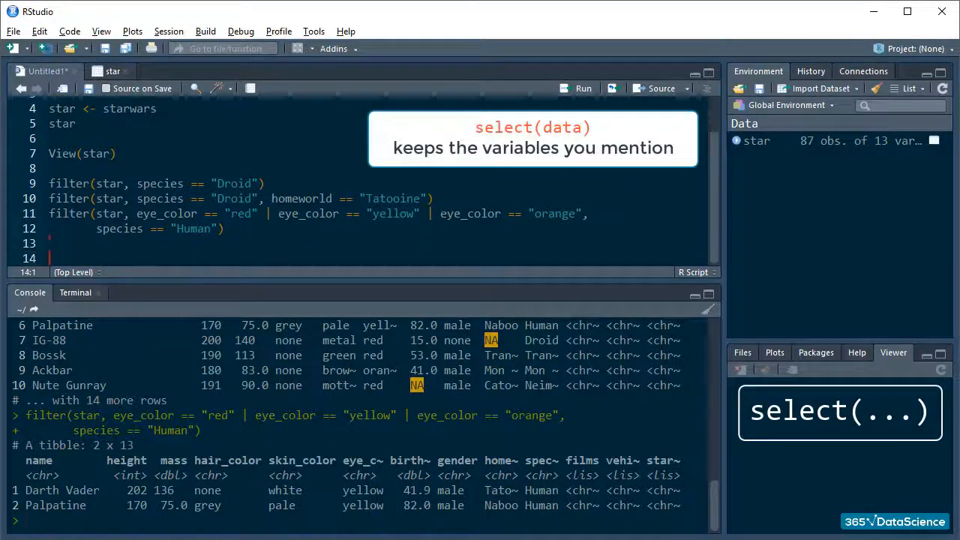
Step: Select name, birth_year, homeworld, species and starships from star, then start a second select
{"action": "type", "text": "select(star"}
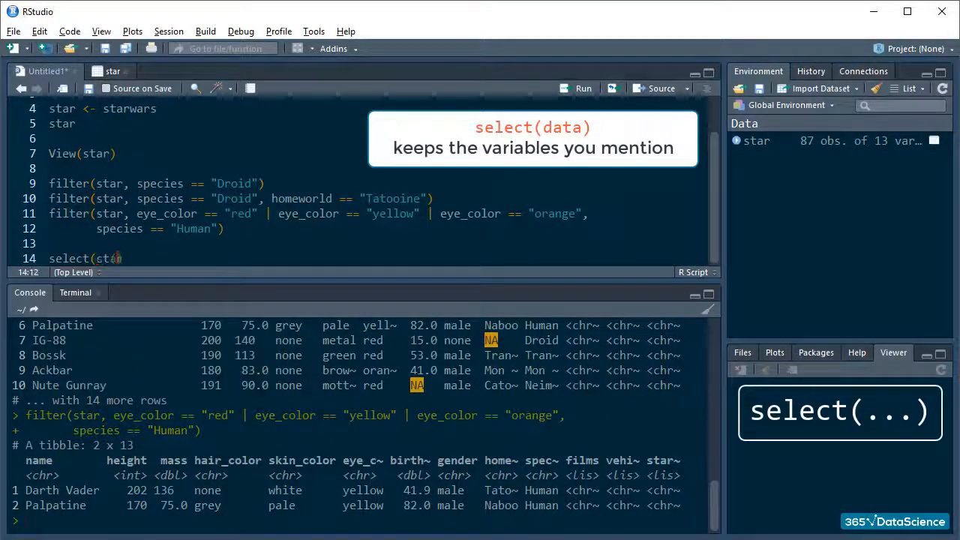
{"action": "type", "text": ", name, birth_year,"}
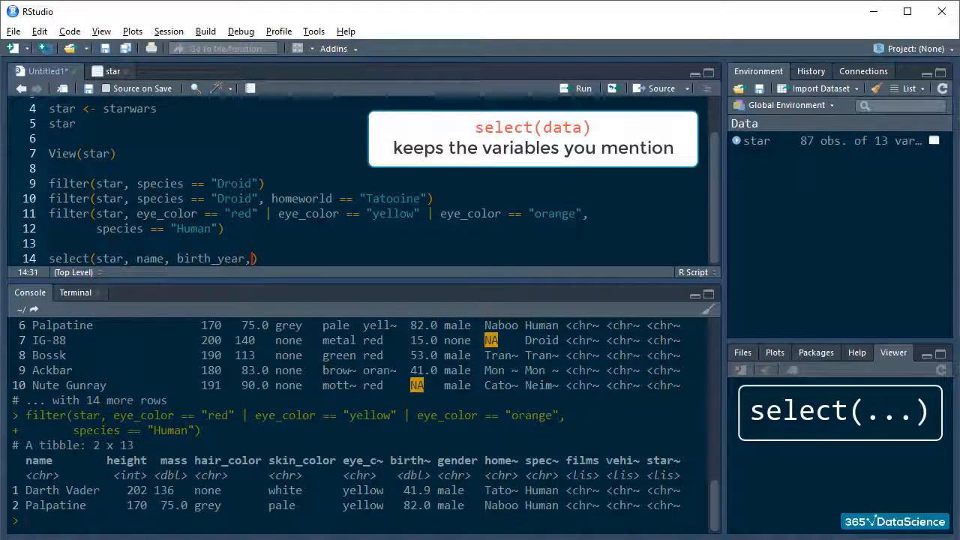
{"action": "type", "text": ", homeworld, species, starship"}
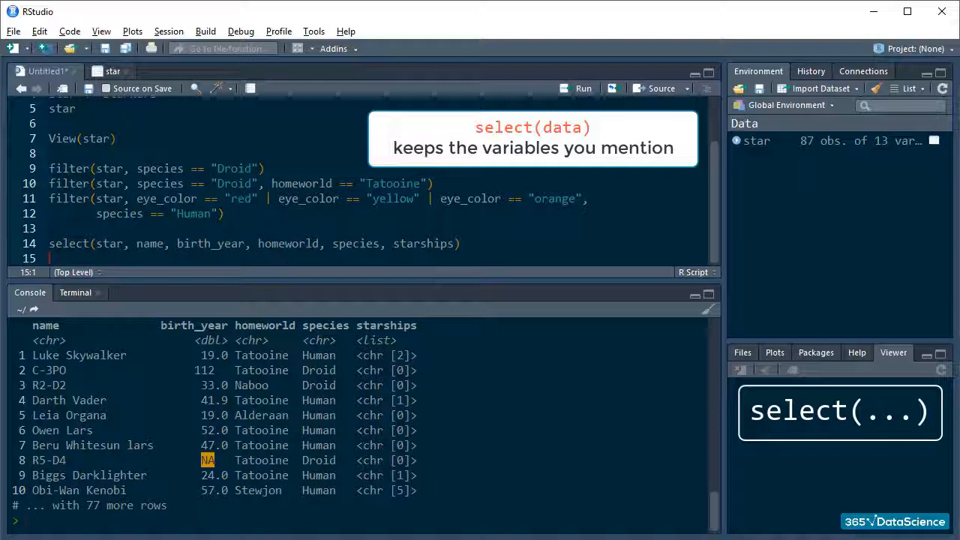
{"action": "type", "text": "select(star, ends_"}
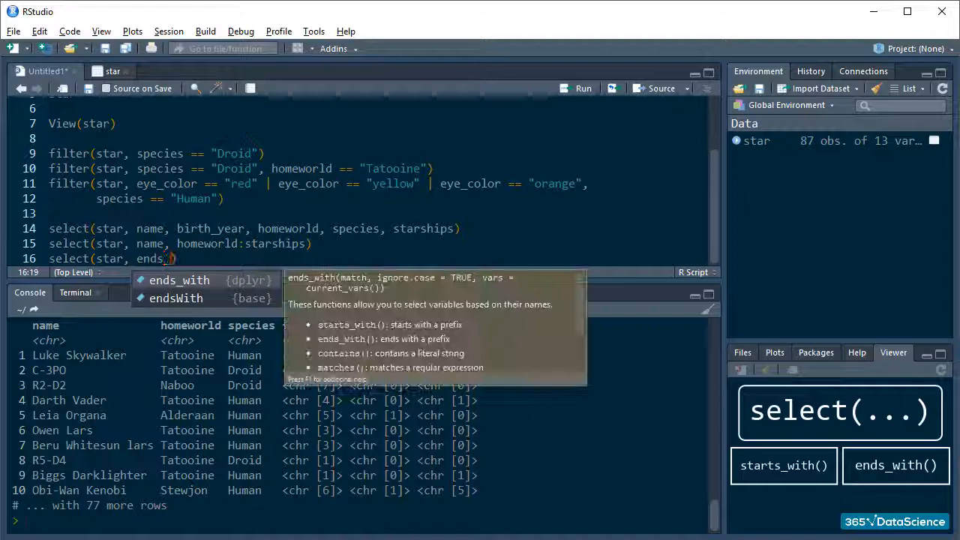
Step: Select the columns ending in "color" with ends_with, returning hair_color, skin_color and eye_color
{"action": "left_click", "coordinate": [179, 279]}
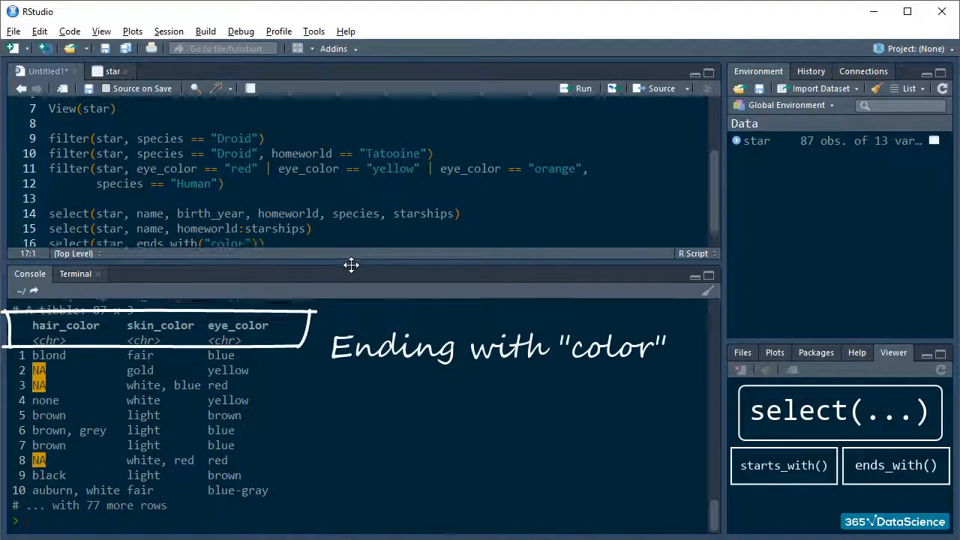
{"action": "scroll", "scroll_direction": "up", "scroll_amount": 3}
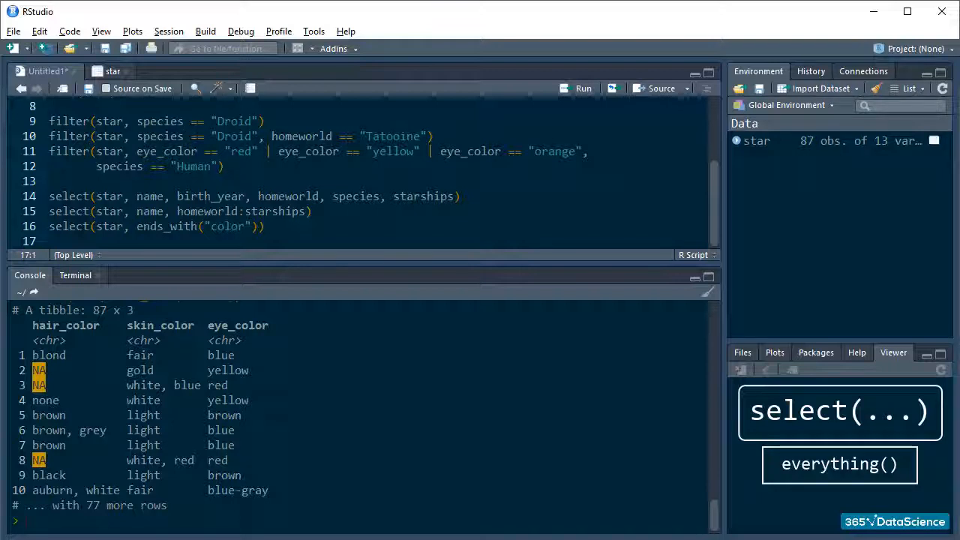
Step: Write select(star, name, vehicles, starships, to move those columns to the front
{"action": "type", "text": "select"}
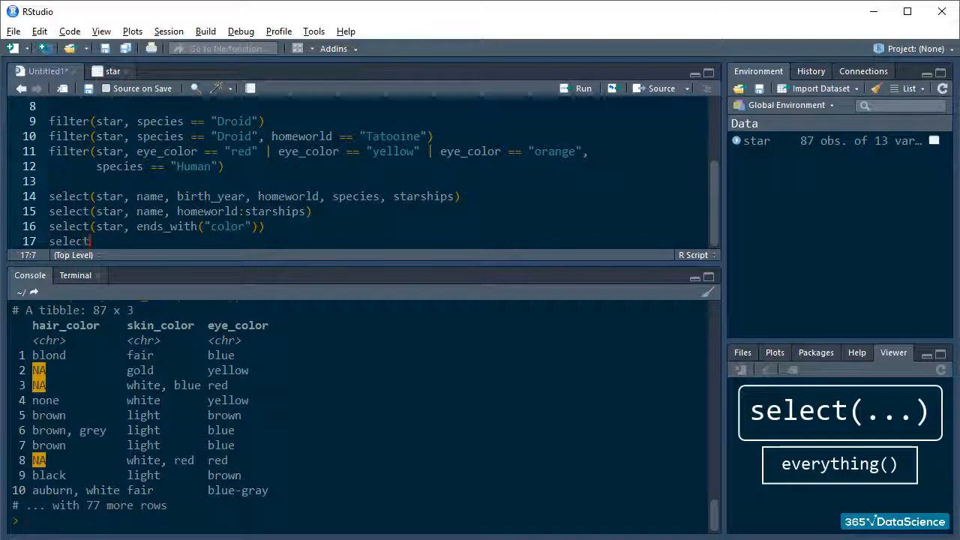
{"action": "type", "text": "(star, name,"}
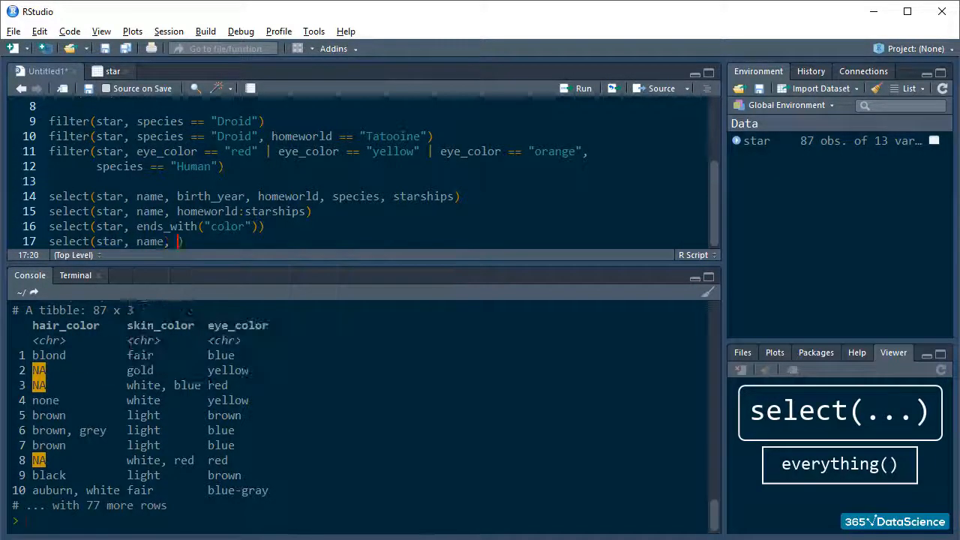
{"action": "type", "text": "vehicles, starships, everything"}
{"action": "type", "text": "star <- muta"}
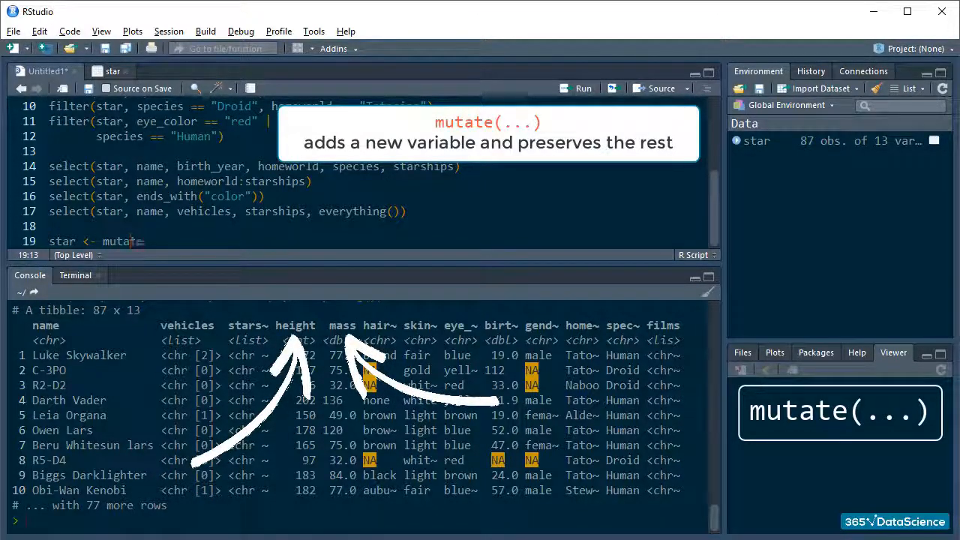
Step: Mutate star to add bmi = mass/((height/100)^2), giving 14 variables
{"action": "type", "text": "(star, bmi = mass/(("}
{"action": "type", "text": "select(star, name:bmi"}
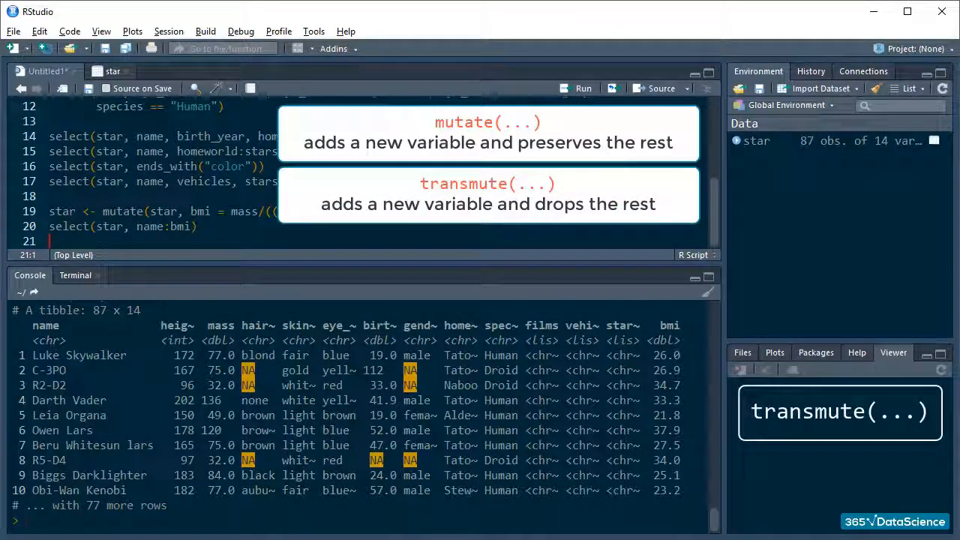
Step: Assign star.trans from transmute(star, bmi2 = mass/((height/100)^2))
{"action": "type", "text": "star.trans <- transmute(star,"}
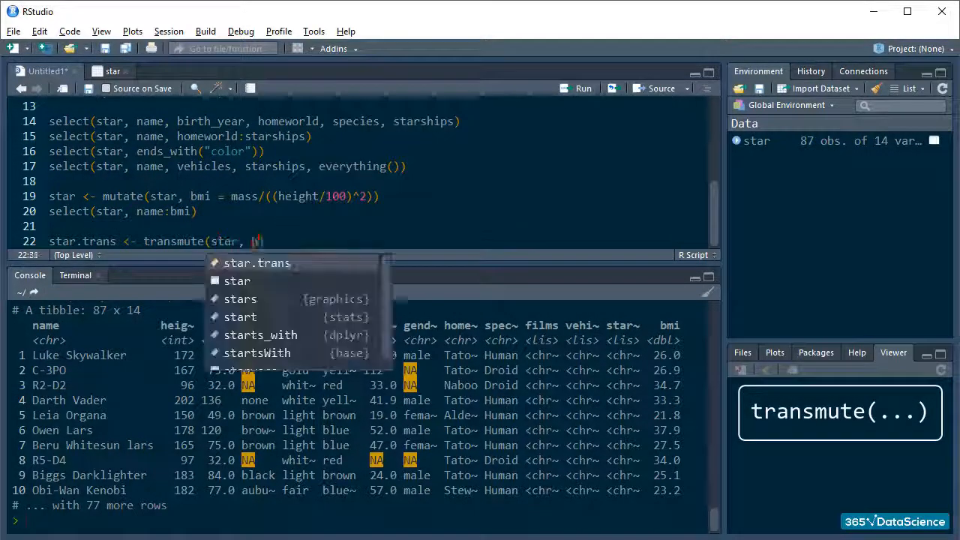
{"action": "type", "text": "bmi2 = mass/((h"}
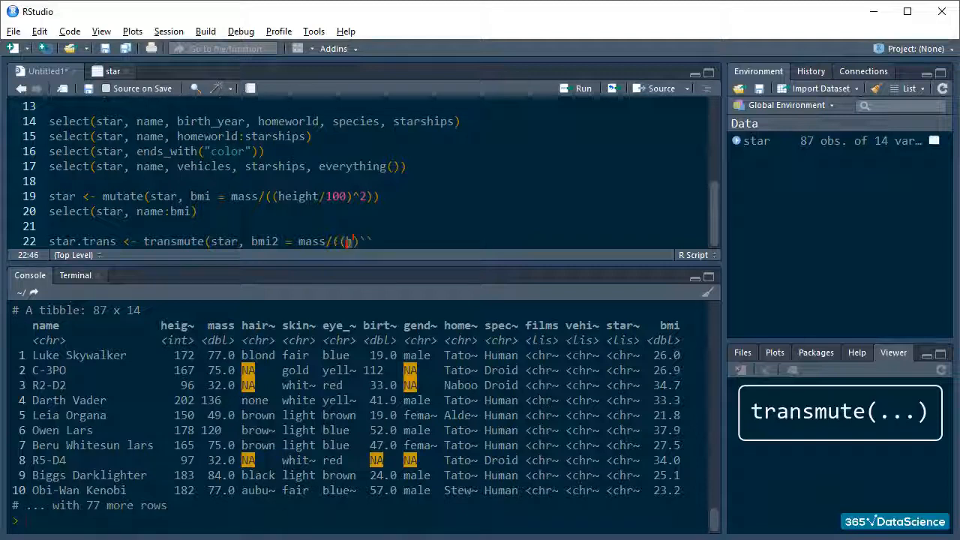